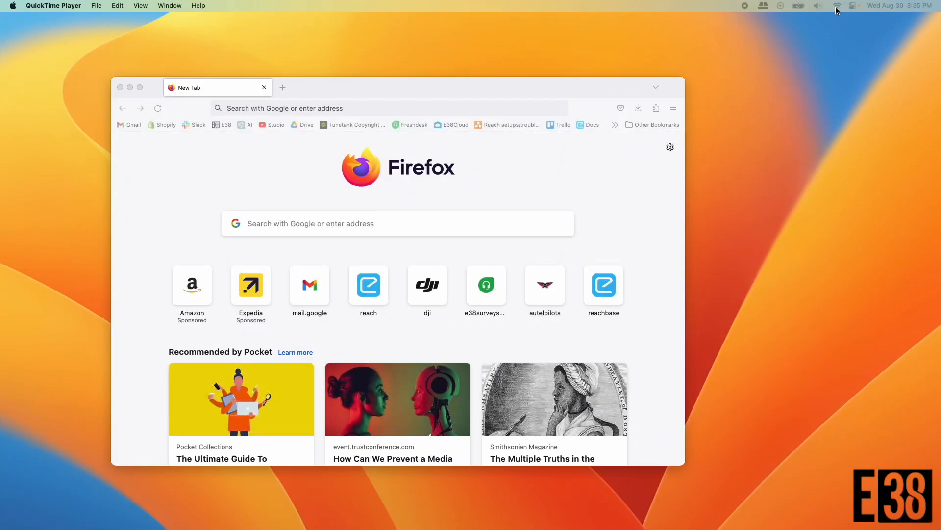
Step: Join the ReachBase:DA:04 network from the macOS Wi-Fi menu's Known Networks
click(837, 5)
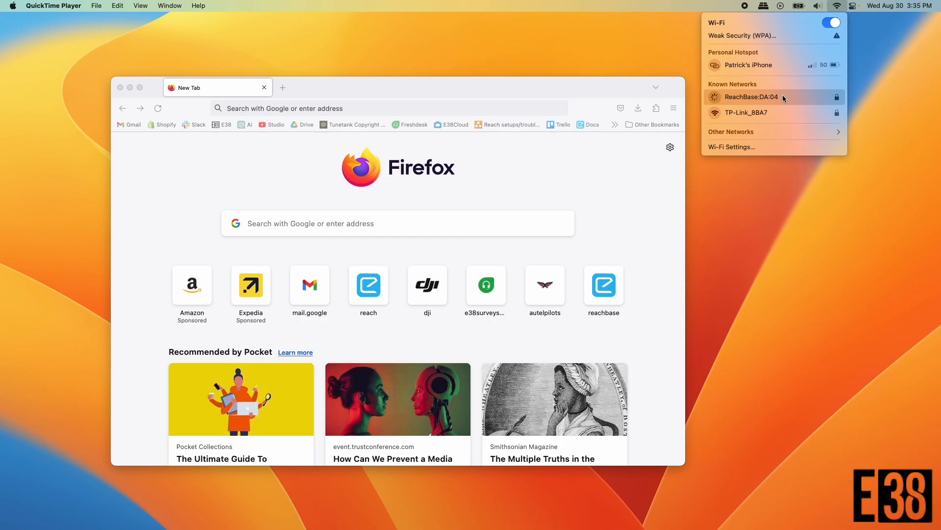
click(751, 96)
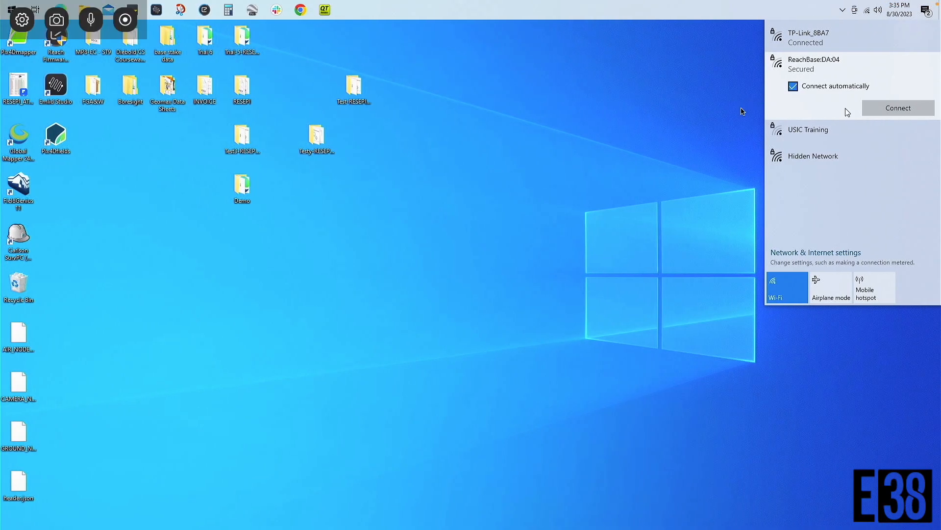
mouse_move(563, 254)
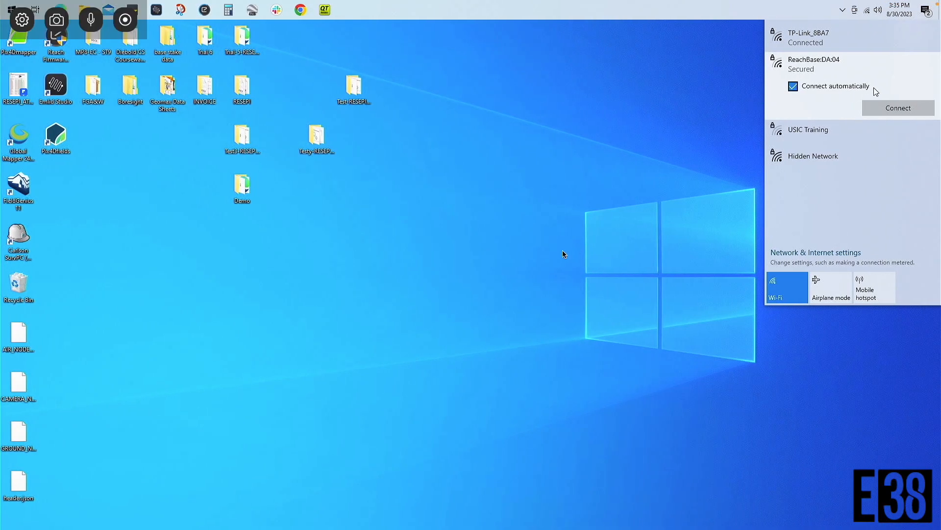
Step: Connect the PC to ReachBase:DA:04 with its security key and reach the ReachBase web interface
click(898, 108)
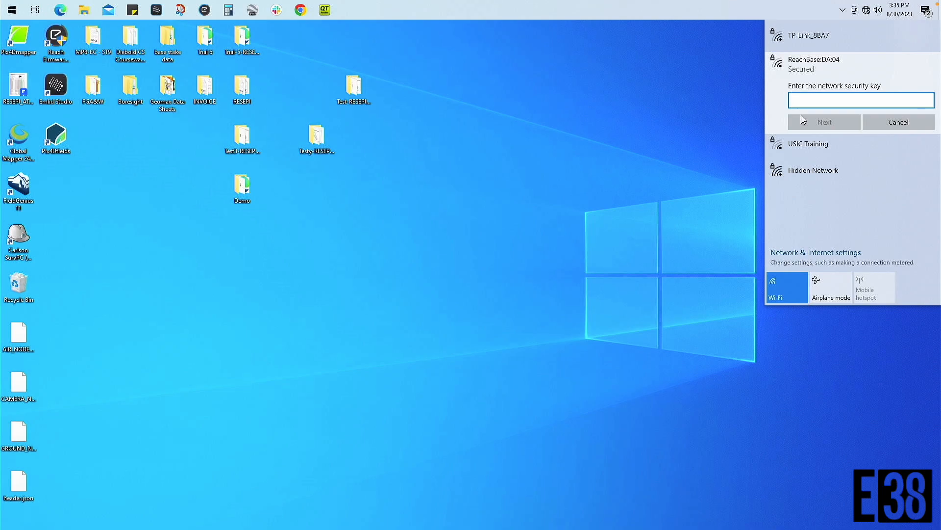
click(861, 100)
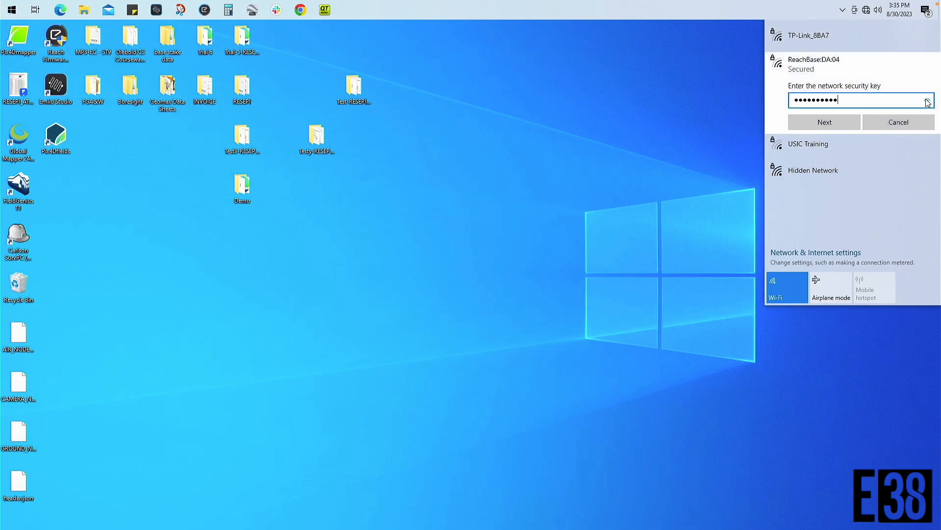
click(824, 122)
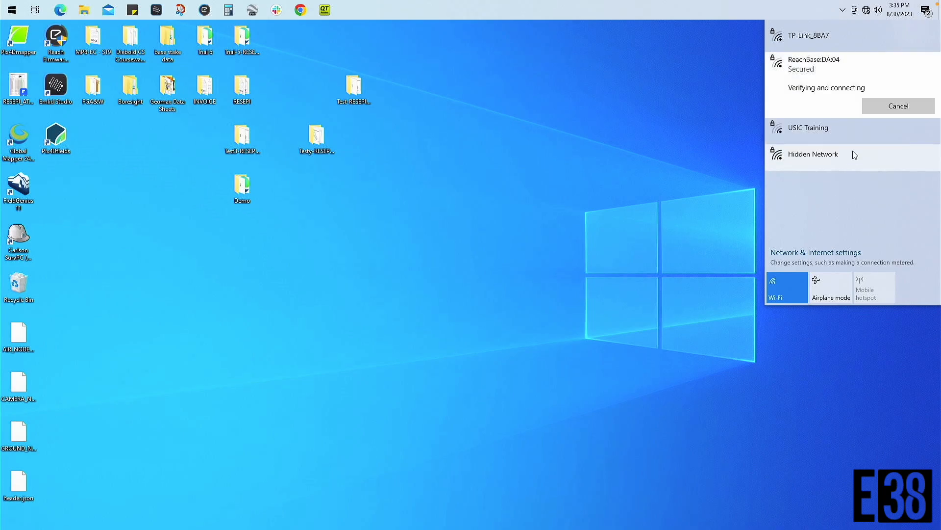
click(296, 10)
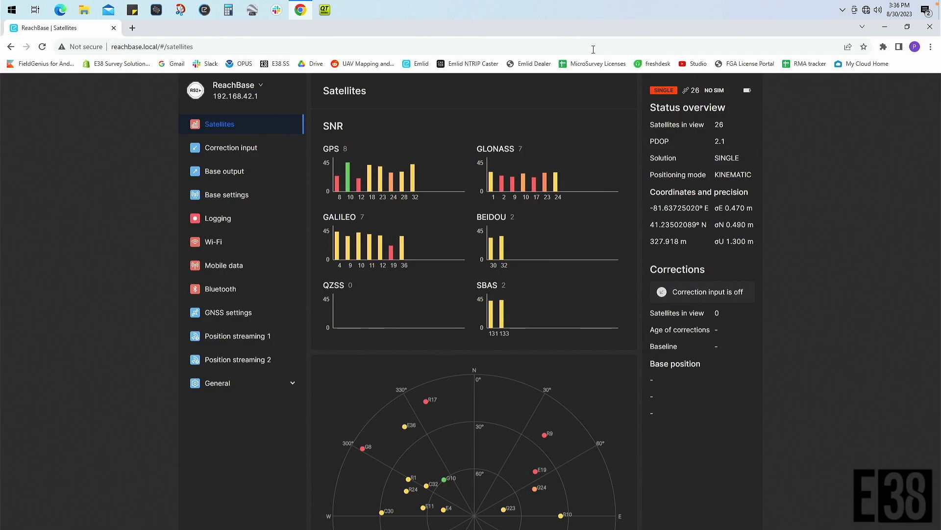
mouse_move(234, 217)
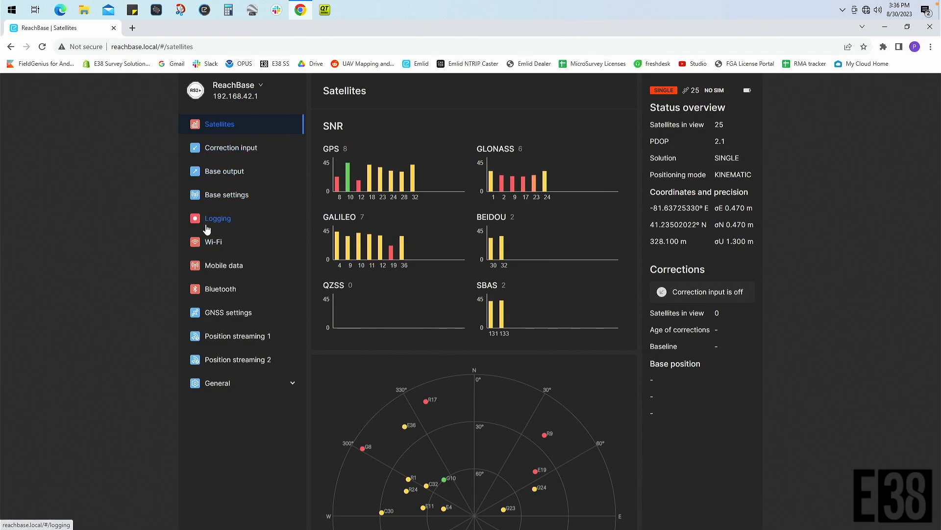
Step: Show the Logging page with storage use and the recorded logs list
click(218, 218)
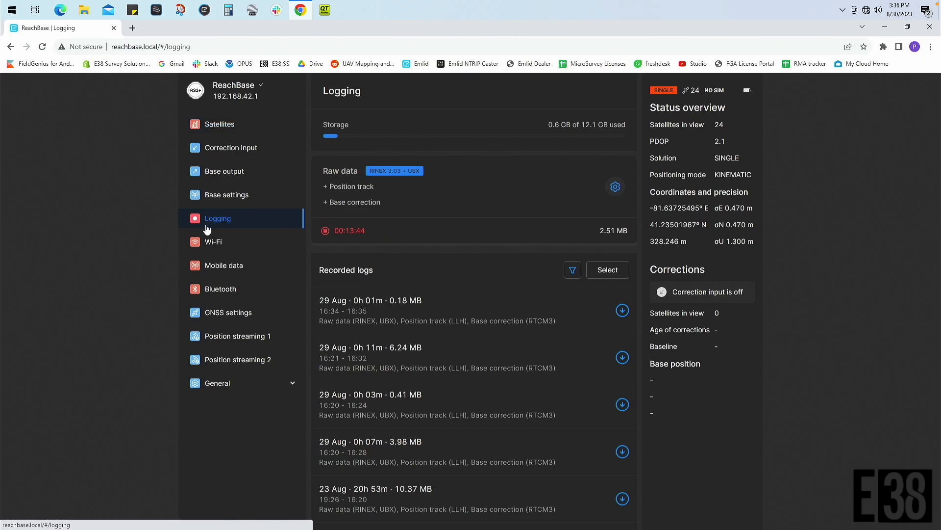
scroll(down, 3)
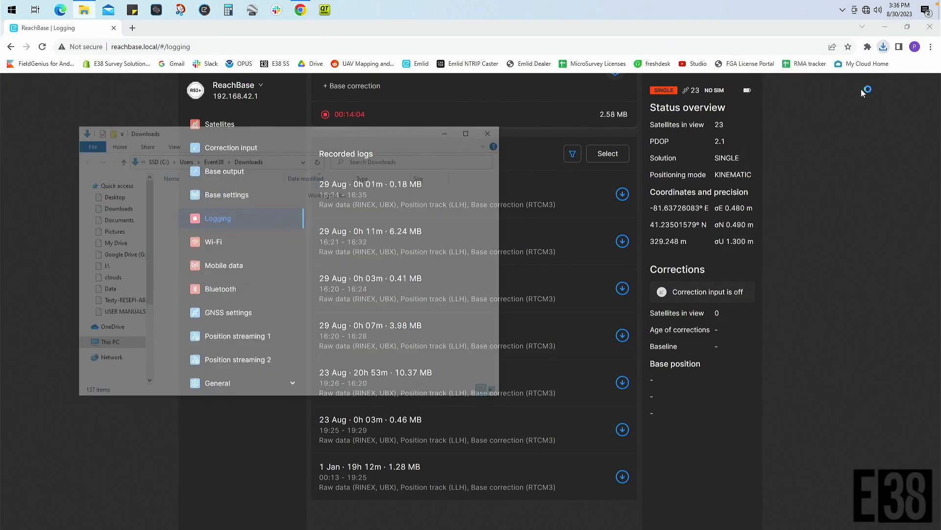
Step: Extract the ReachBase log ZIP in Downloads and view the RINEX_3_03 folder's .23O, .23P and .23B files
right_click(204, 204)
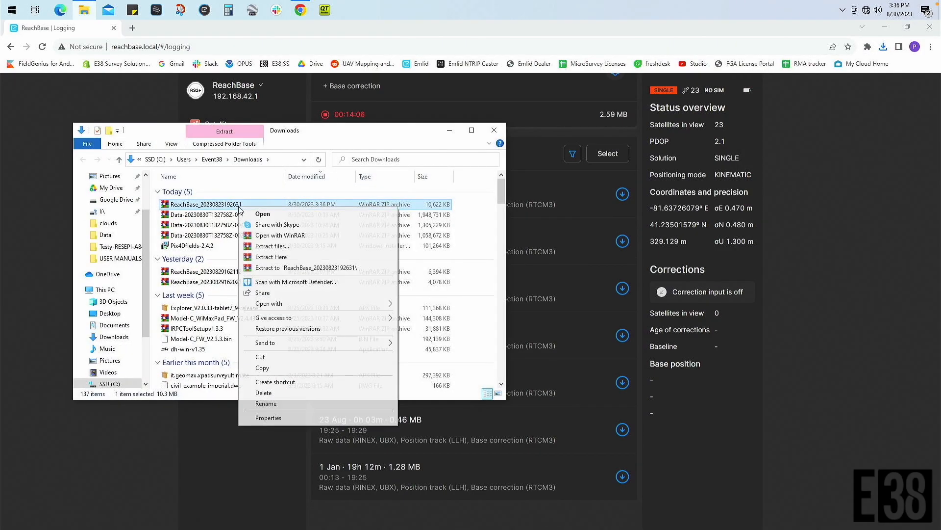
click(270, 256)
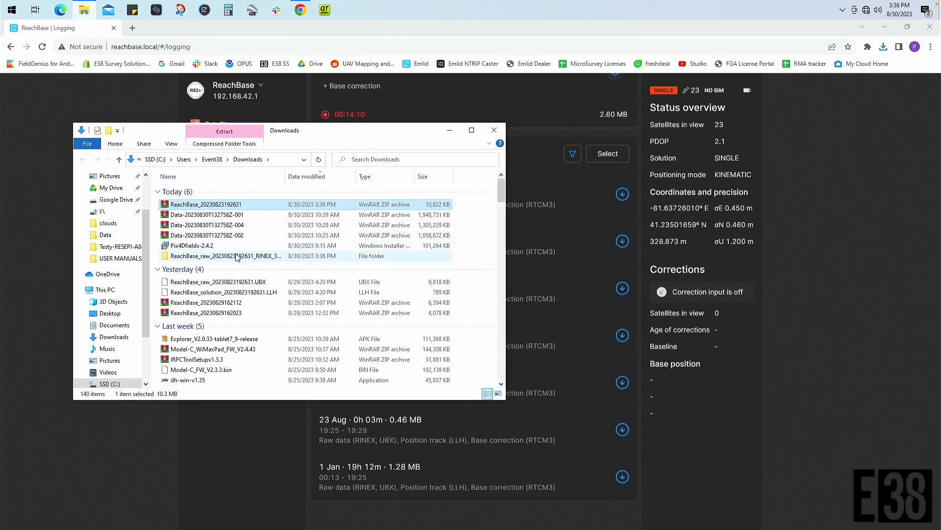
double_click(230, 255)
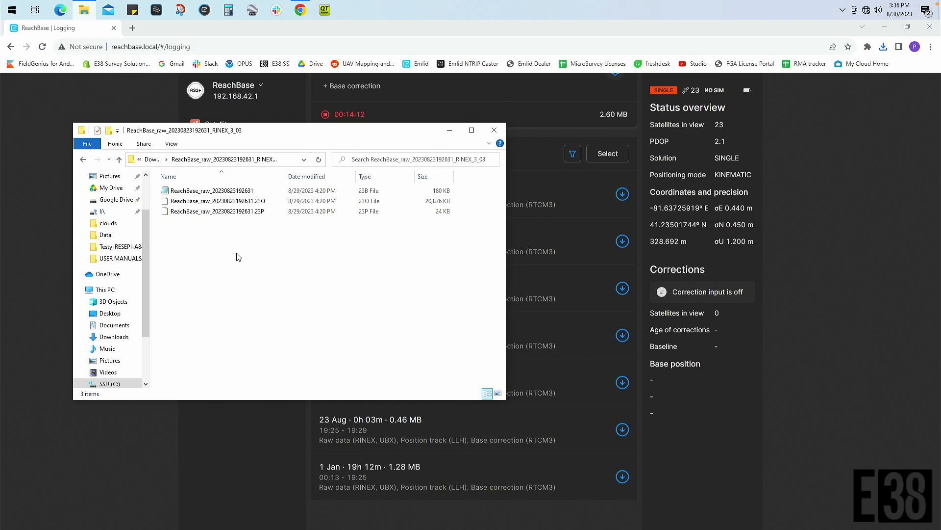